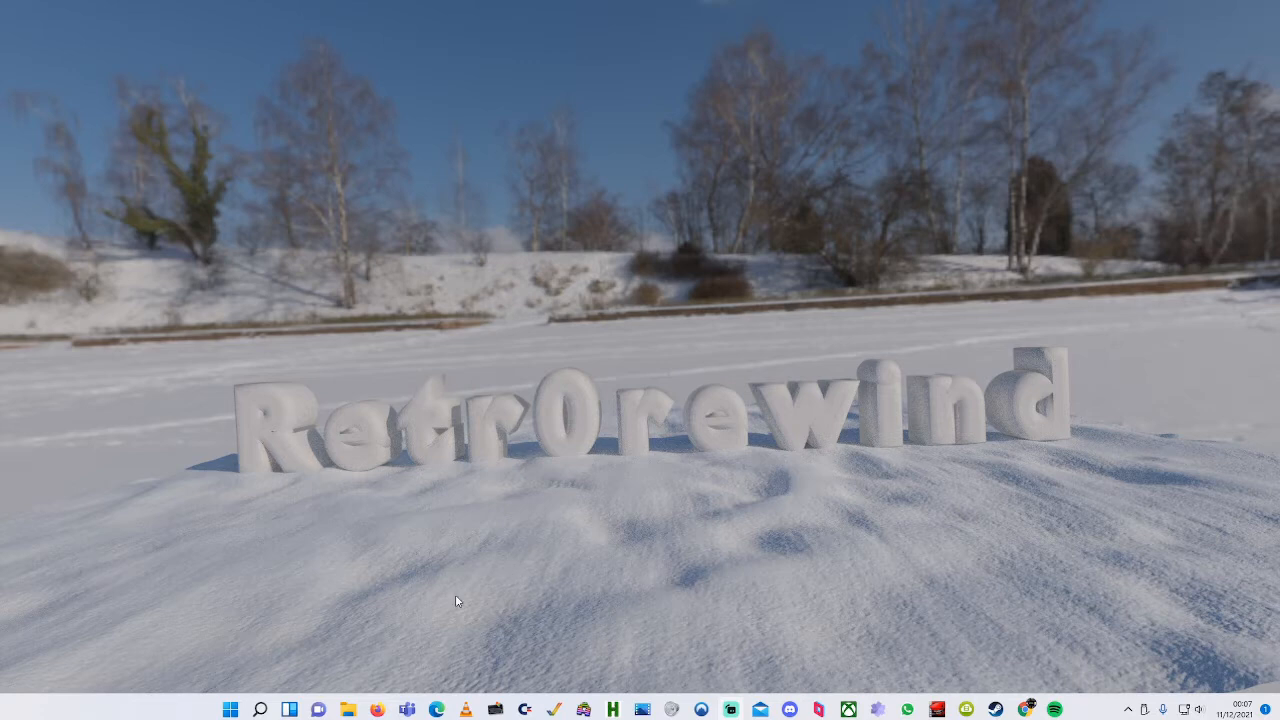
pyautogui.moveTo(518, 620)
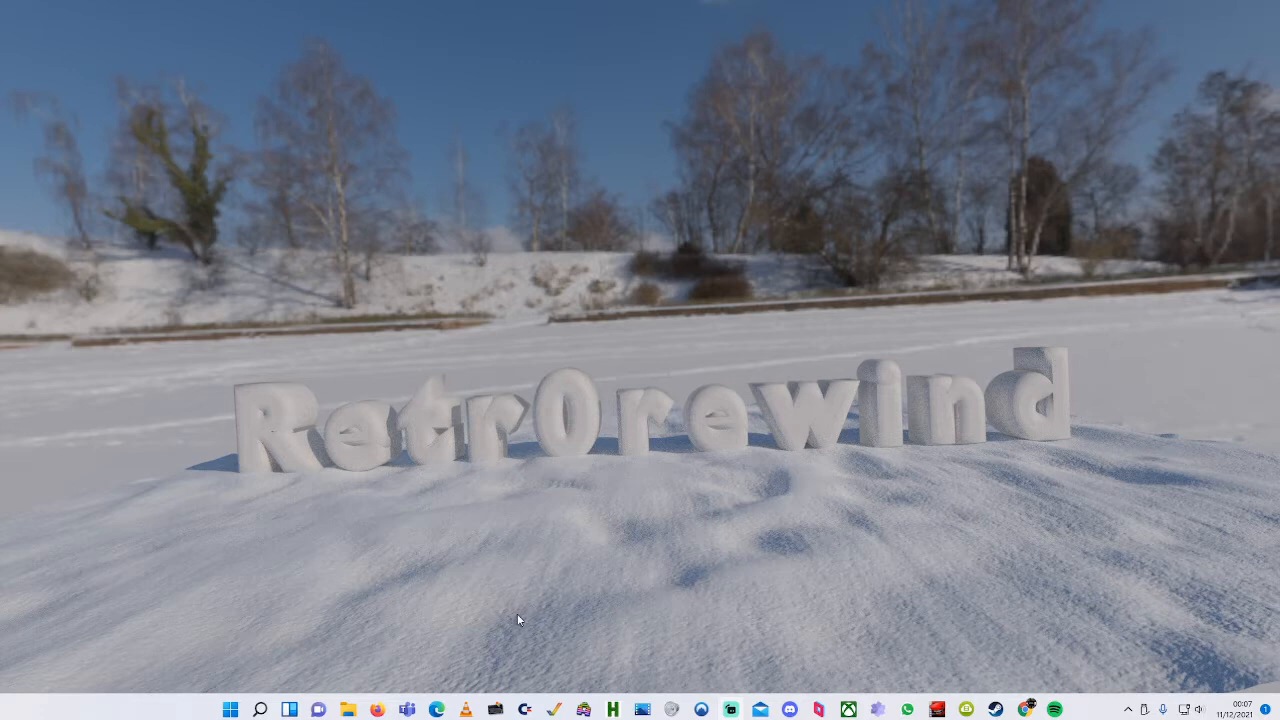
pyautogui.moveTo(572, 620)
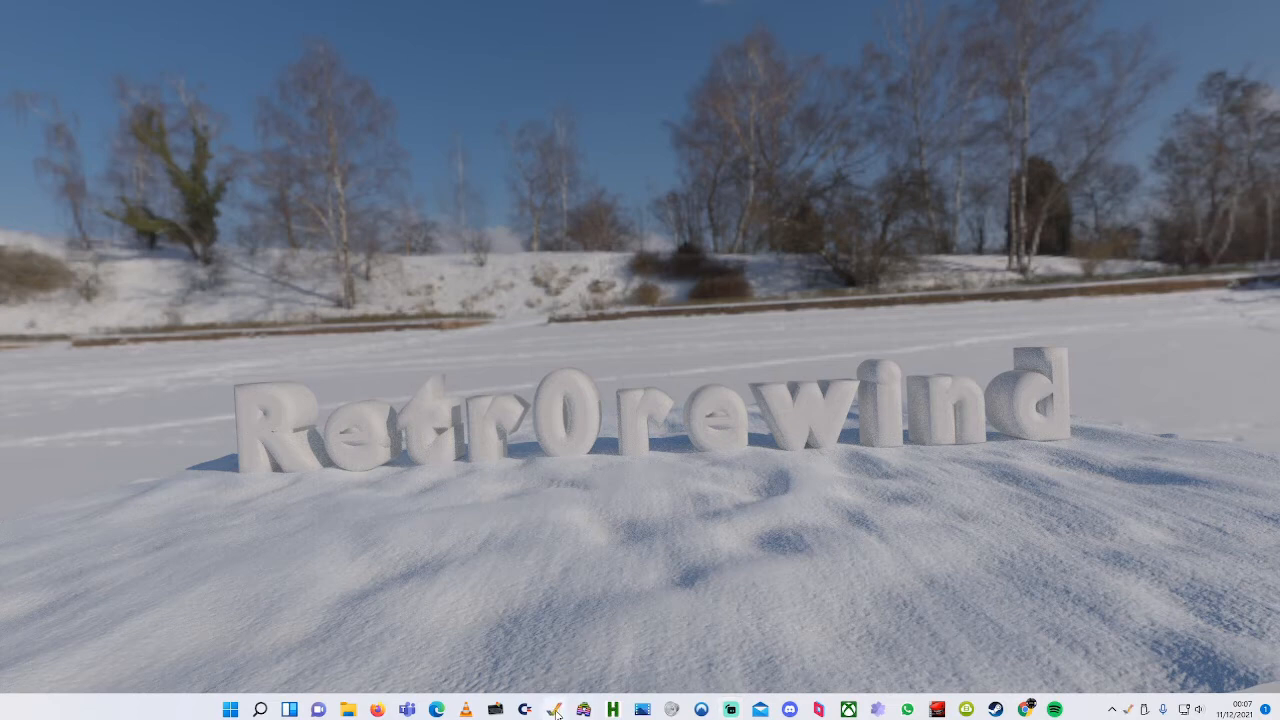
# Launch a second WinUAE instance from the taskbar icon's jump list
pyautogui.click(564, 706)
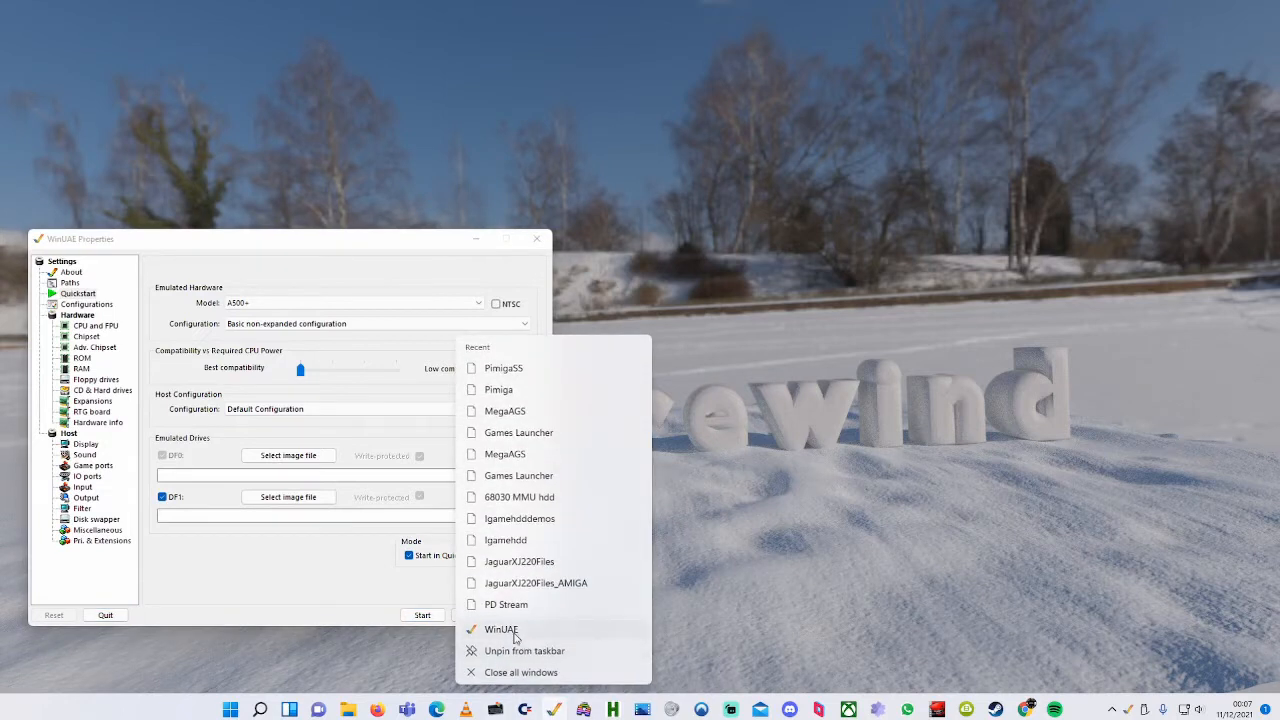
pyautogui.click(500, 628)
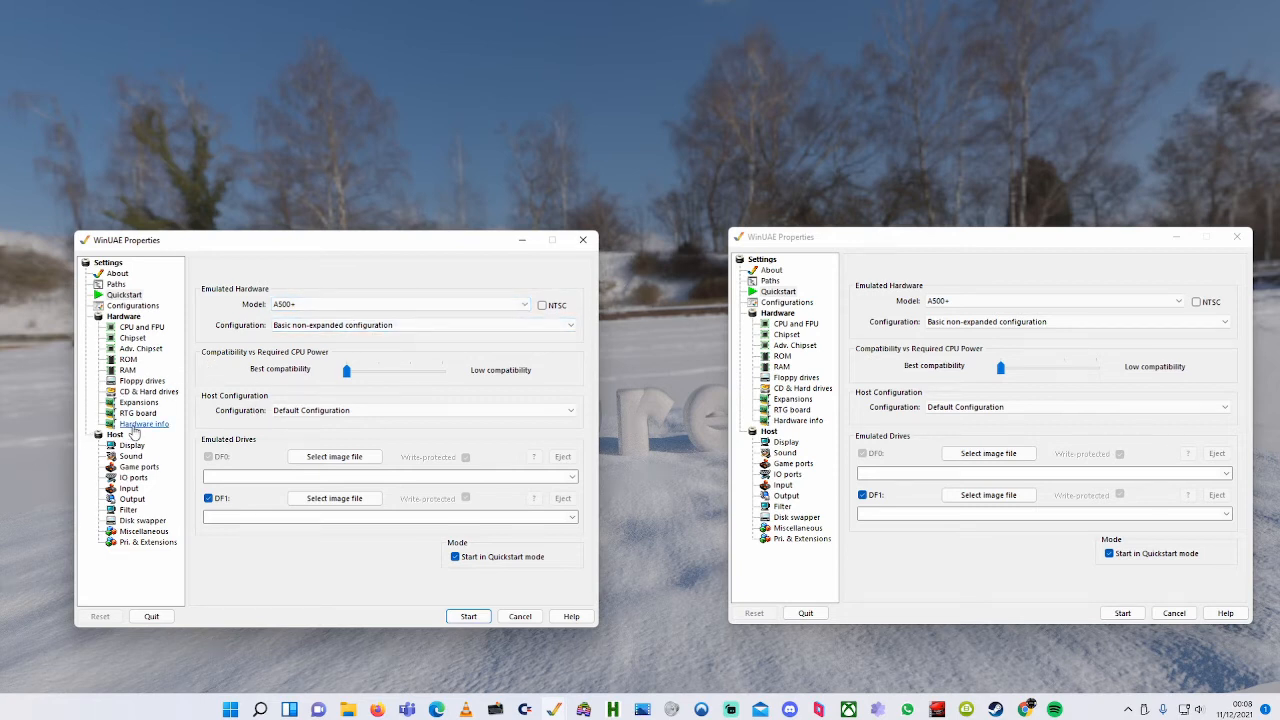
pyautogui.moveTo(140, 468)
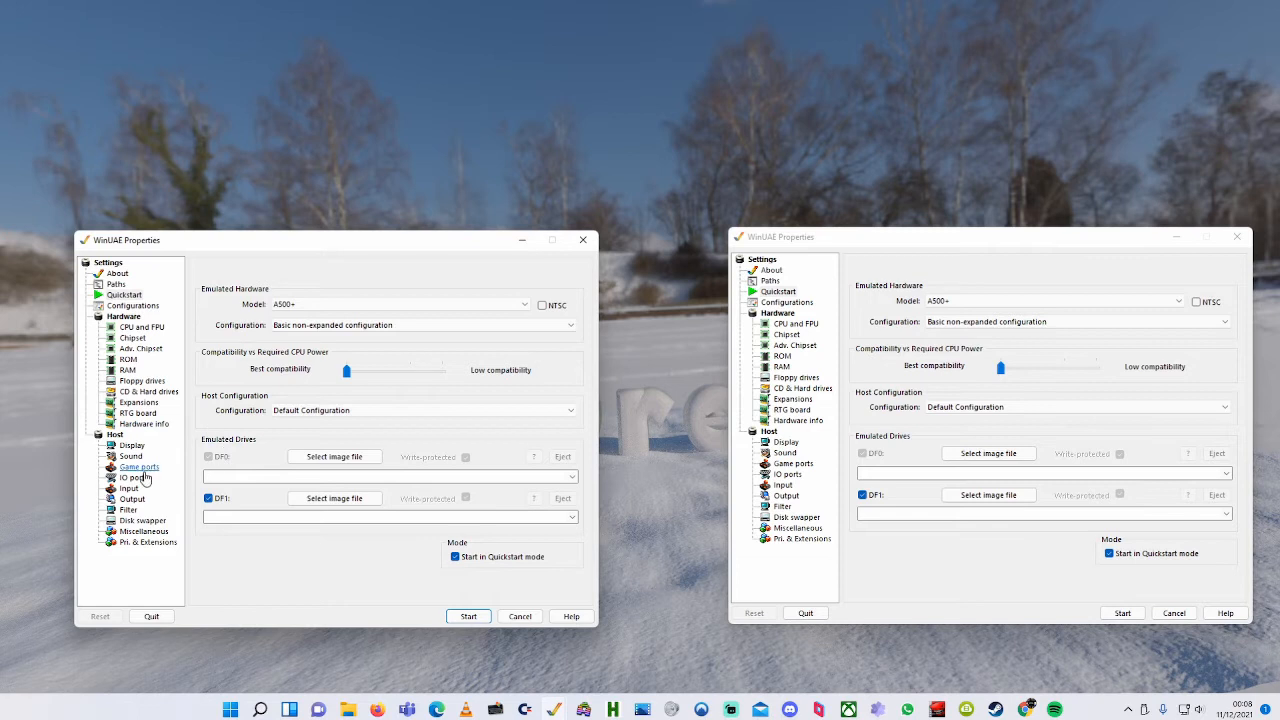
# Set Serial Port to WinUAE inter-process serial port: Master on the left, Slave on the right
pyautogui.click(128, 476)
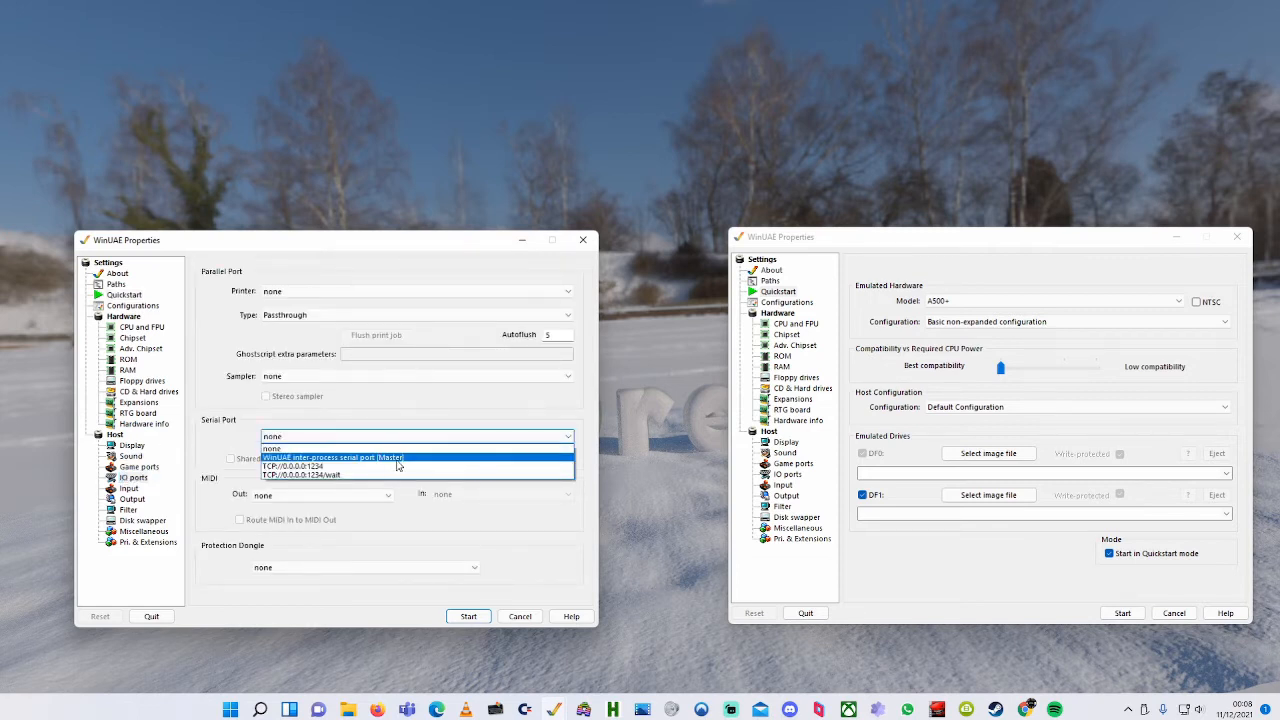
pyautogui.click(332, 458)
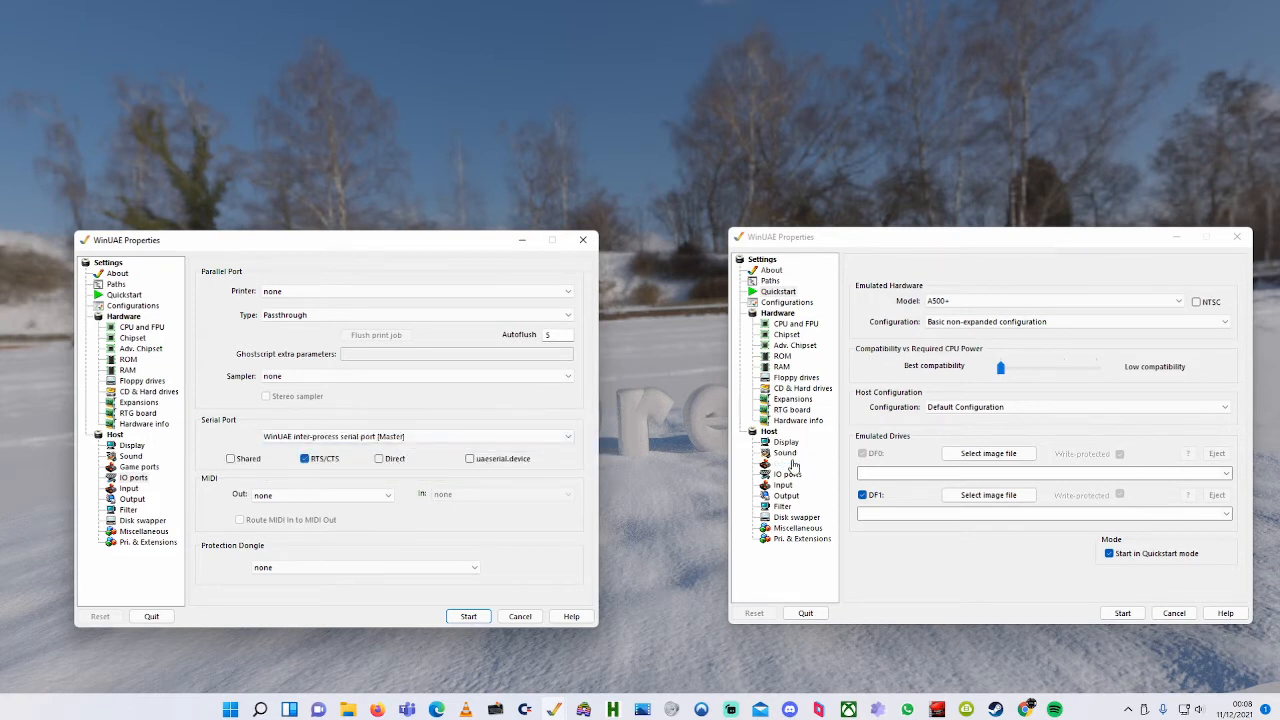
pyautogui.click(1220, 432)
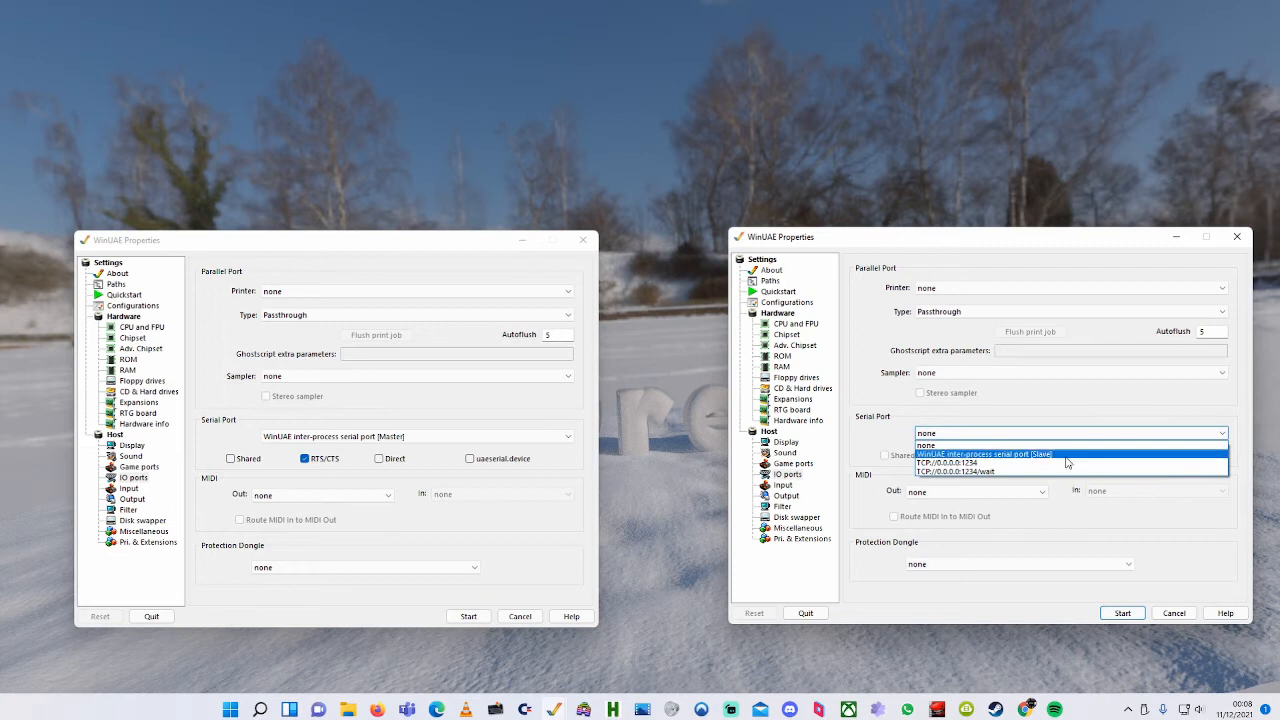
pyautogui.click(996, 452)
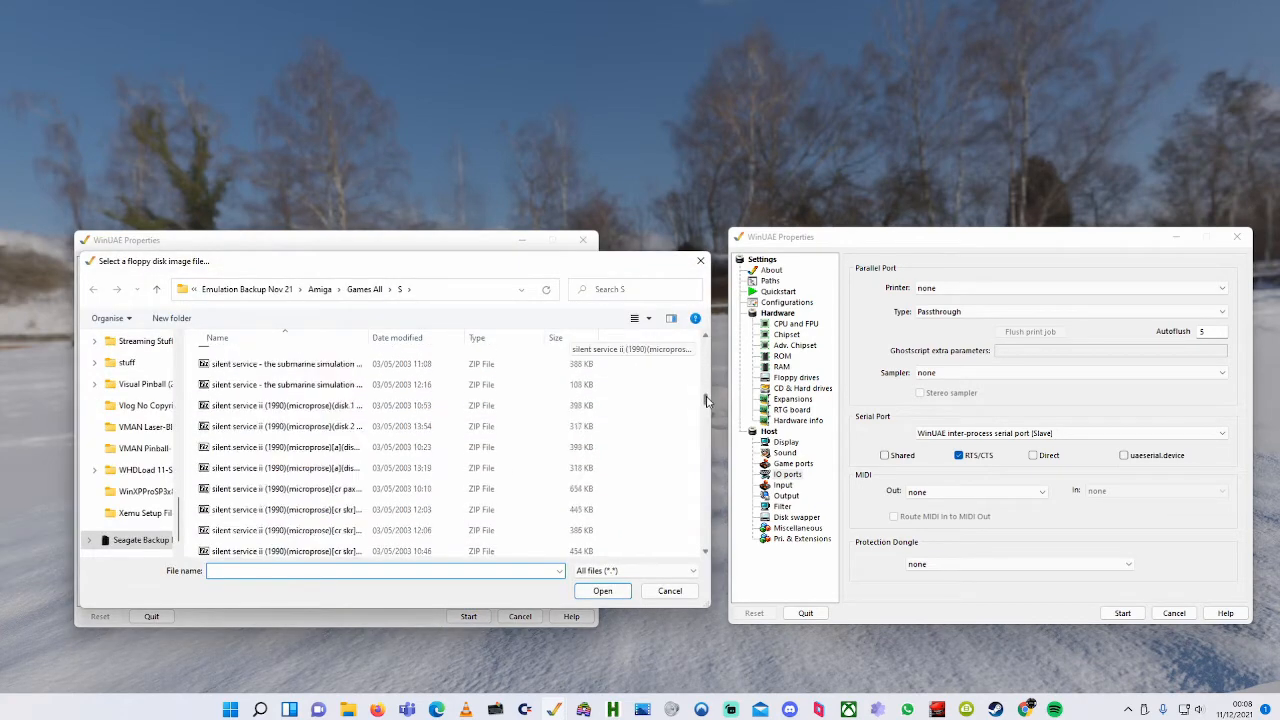
# Return the right emulator to Quick start and browse for a DF0 floppy image
pyautogui.scroll(-3)
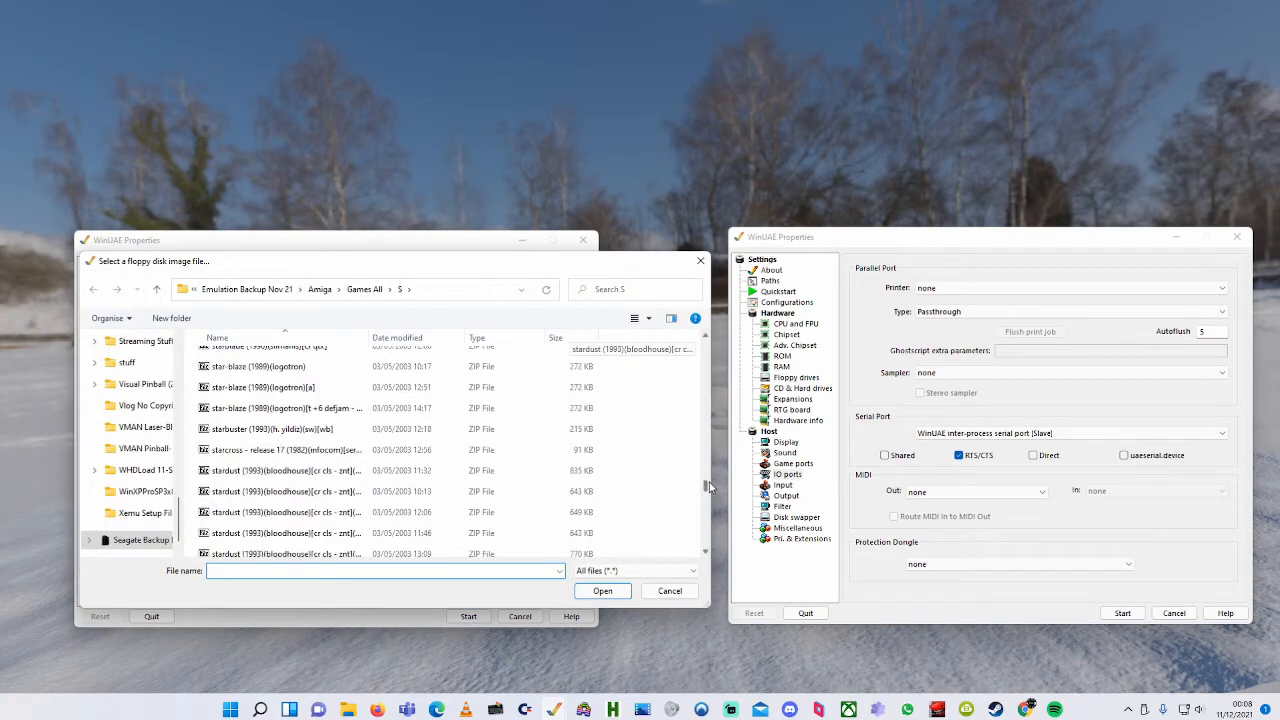
pyautogui.scroll(-3)
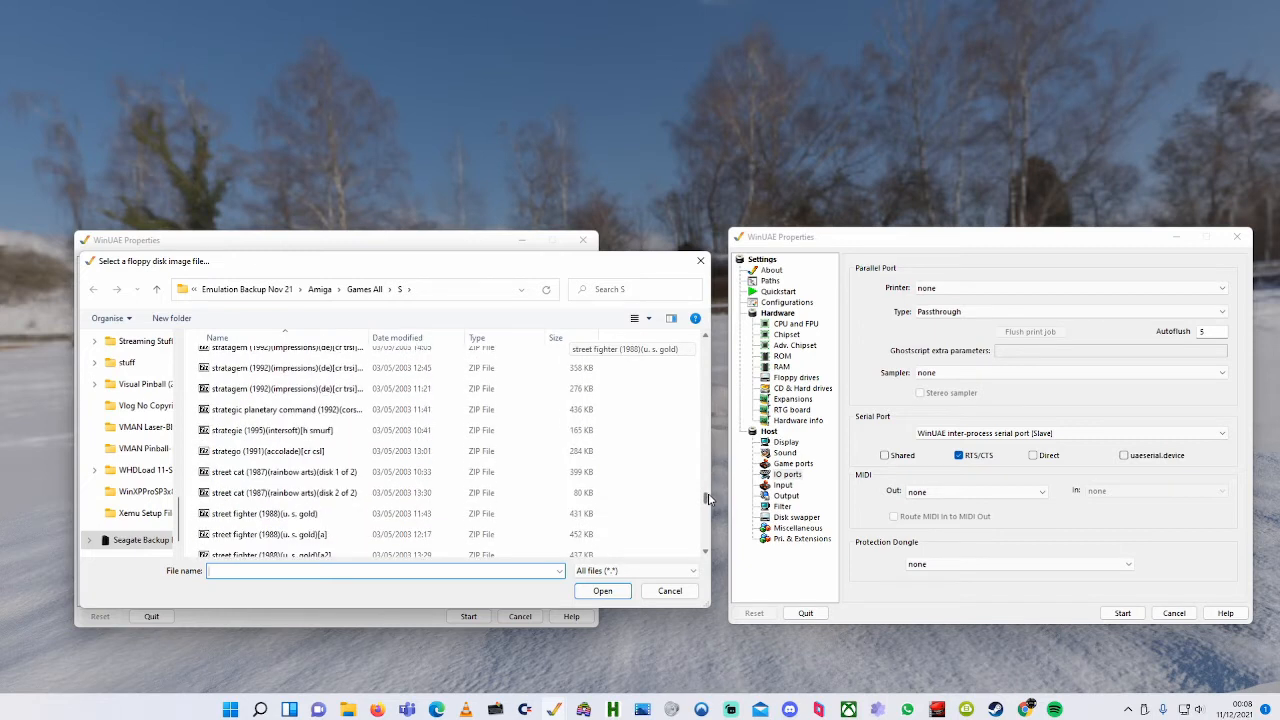
pyautogui.scroll(-3)
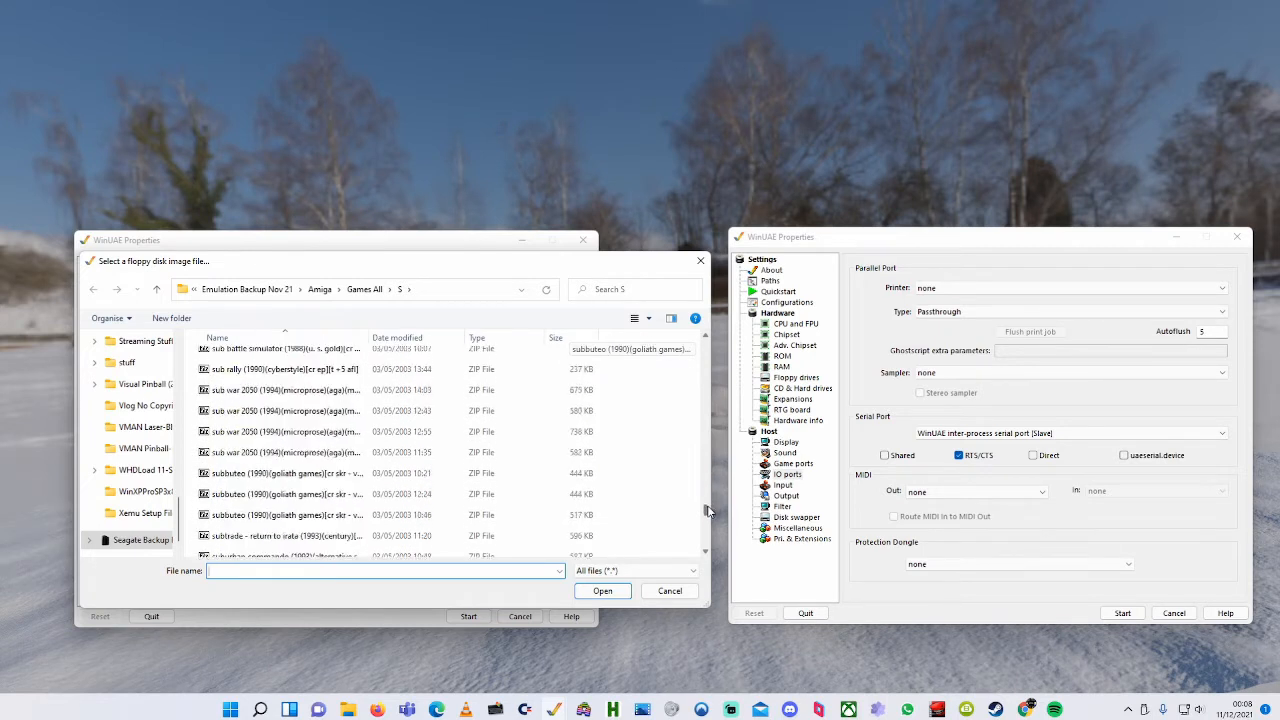
pyautogui.scroll(-3)
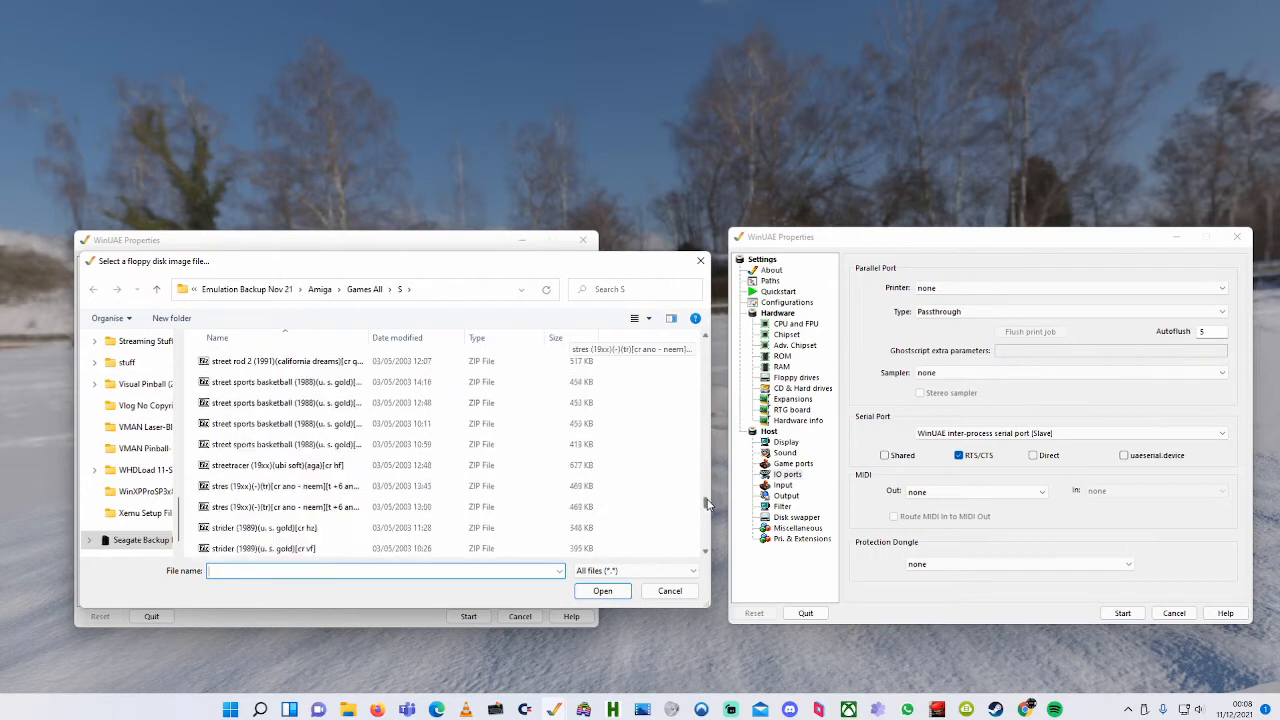
pyautogui.scroll(-3)
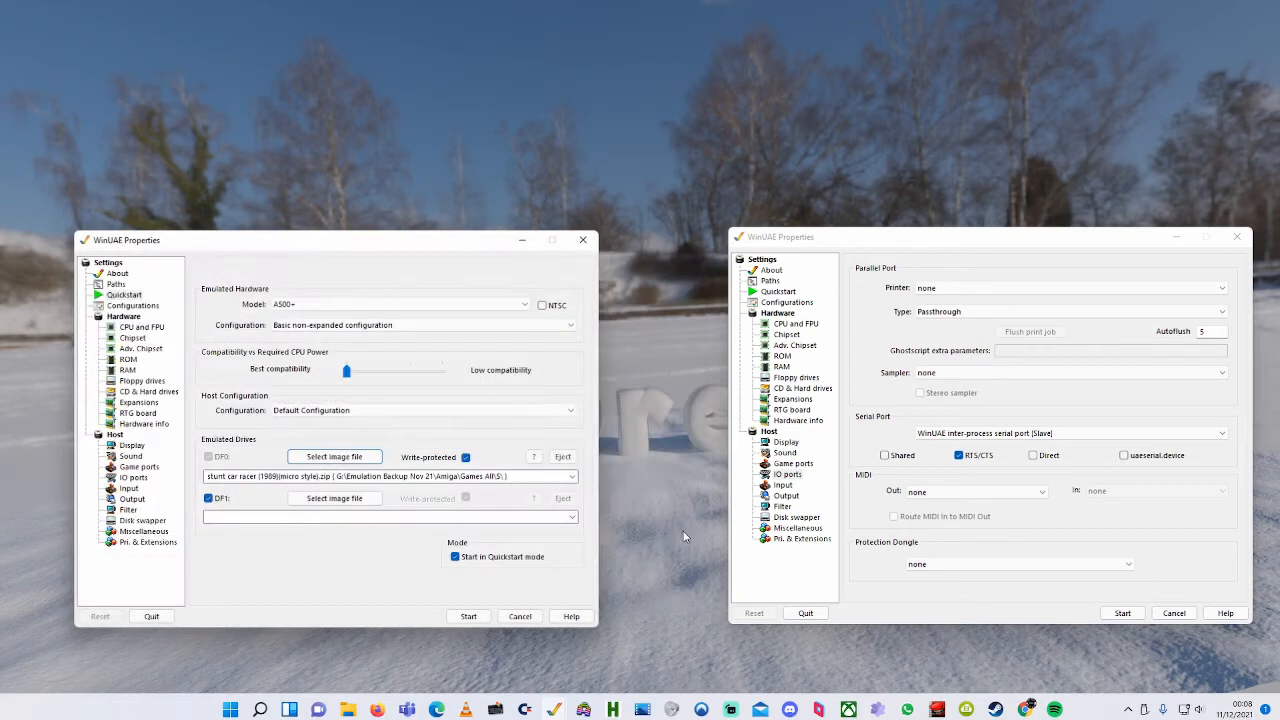
pyautogui.click(778, 292)
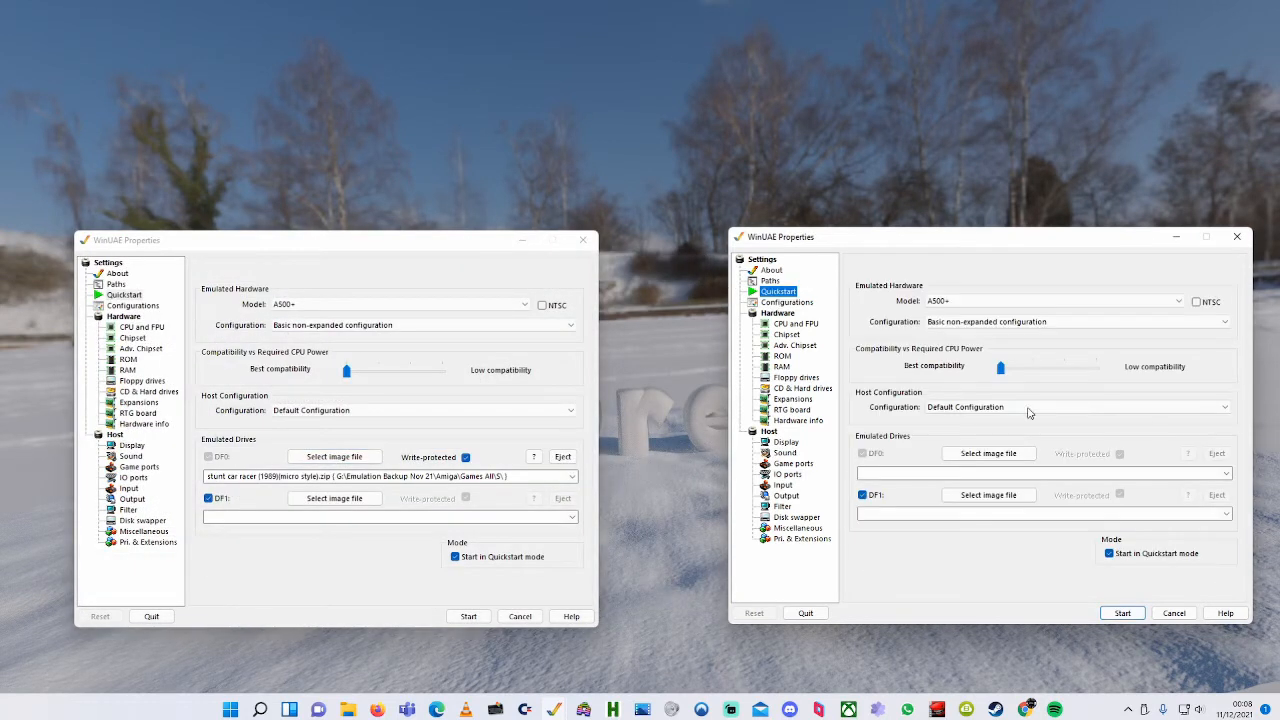
pyautogui.click(988, 494)
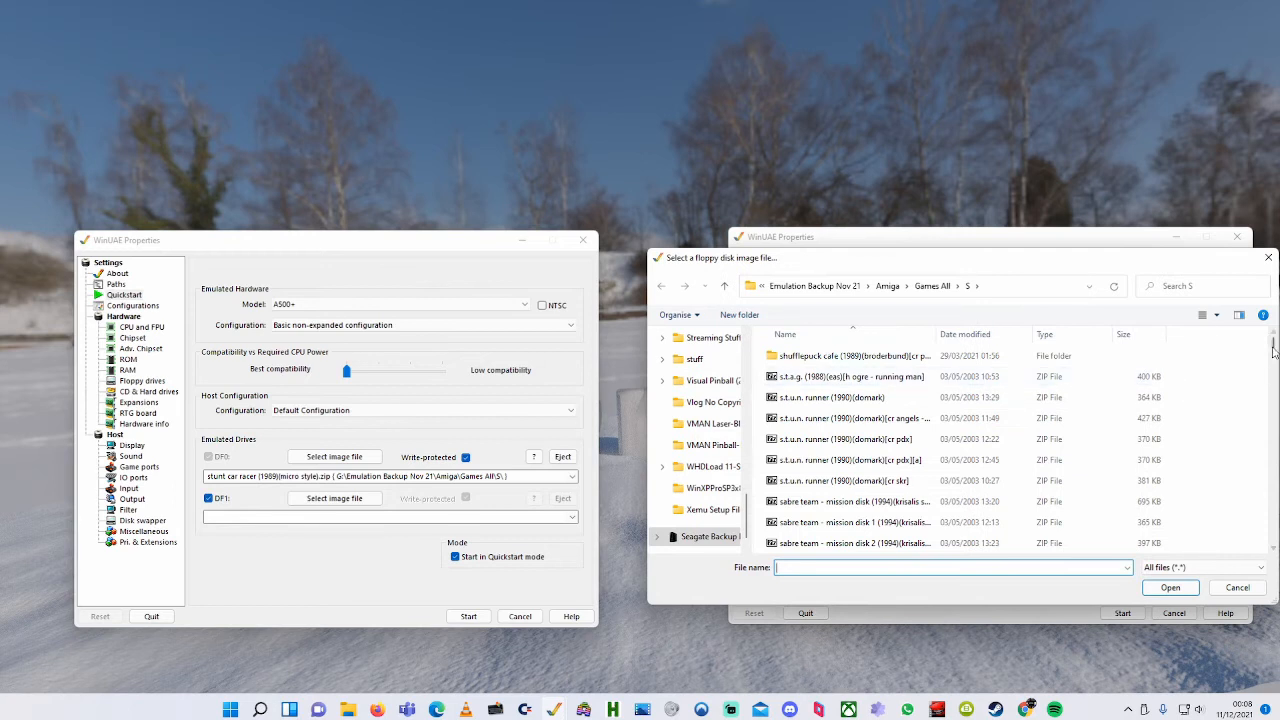
# Load the 'stunt car racer (1989)(micro style)' disk image into DF0
pyautogui.scroll(-3)
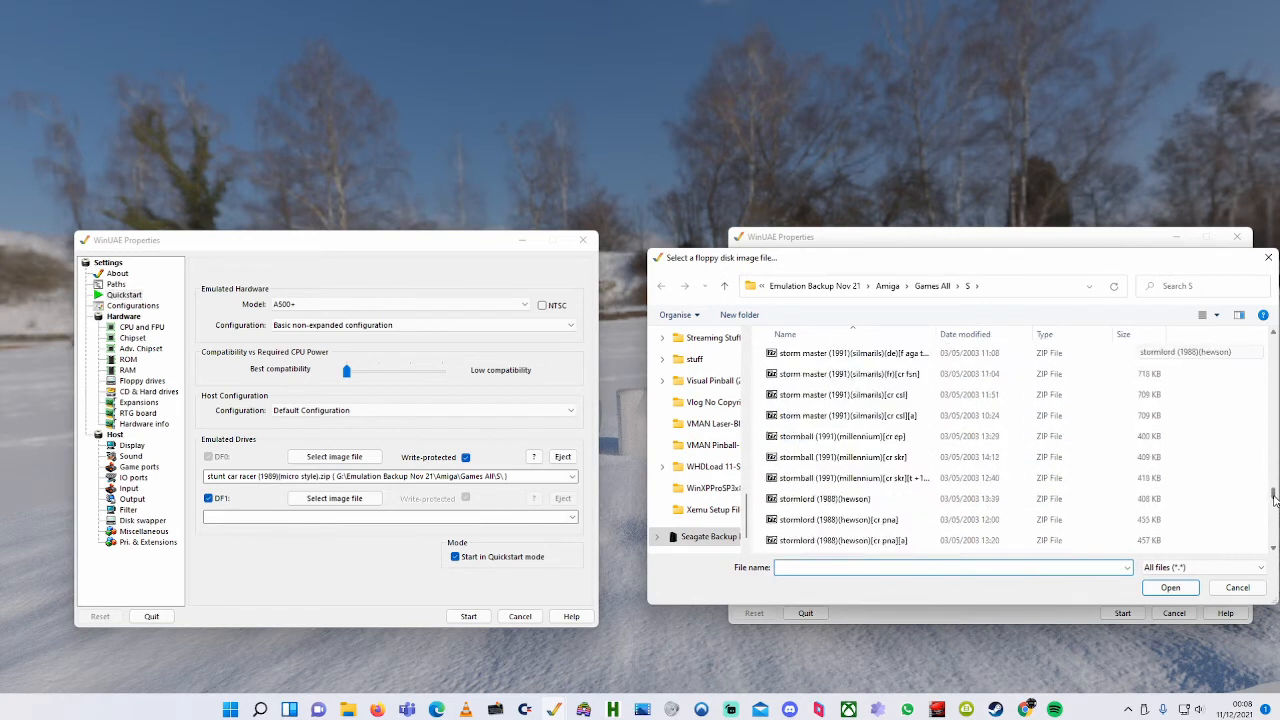
pyautogui.scroll(-3)
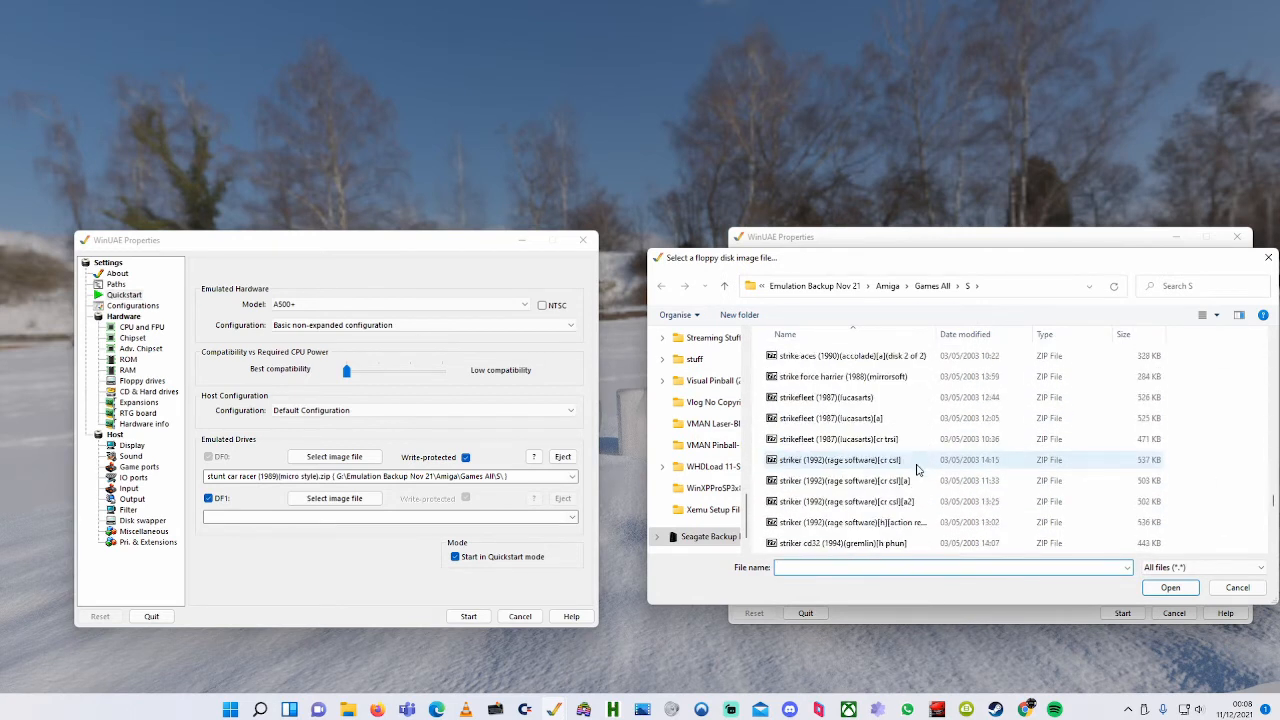
pyautogui.scroll(-3)
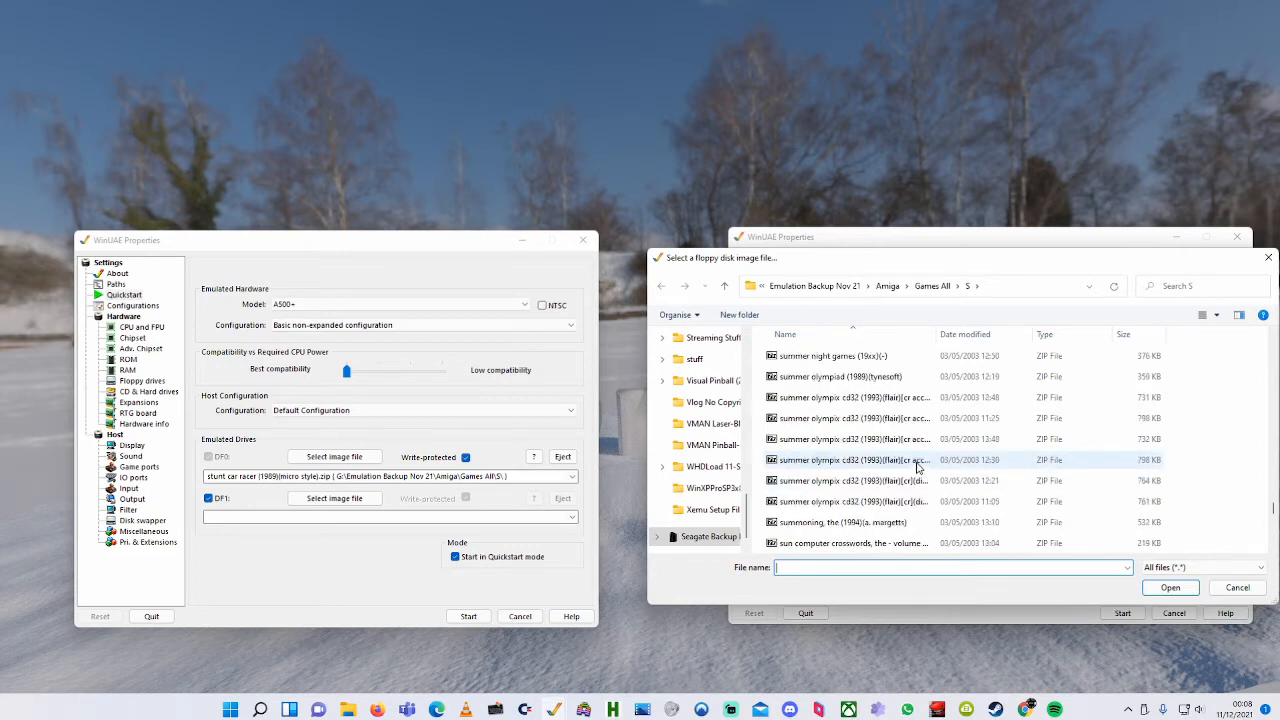
pyautogui.scroll(-3)
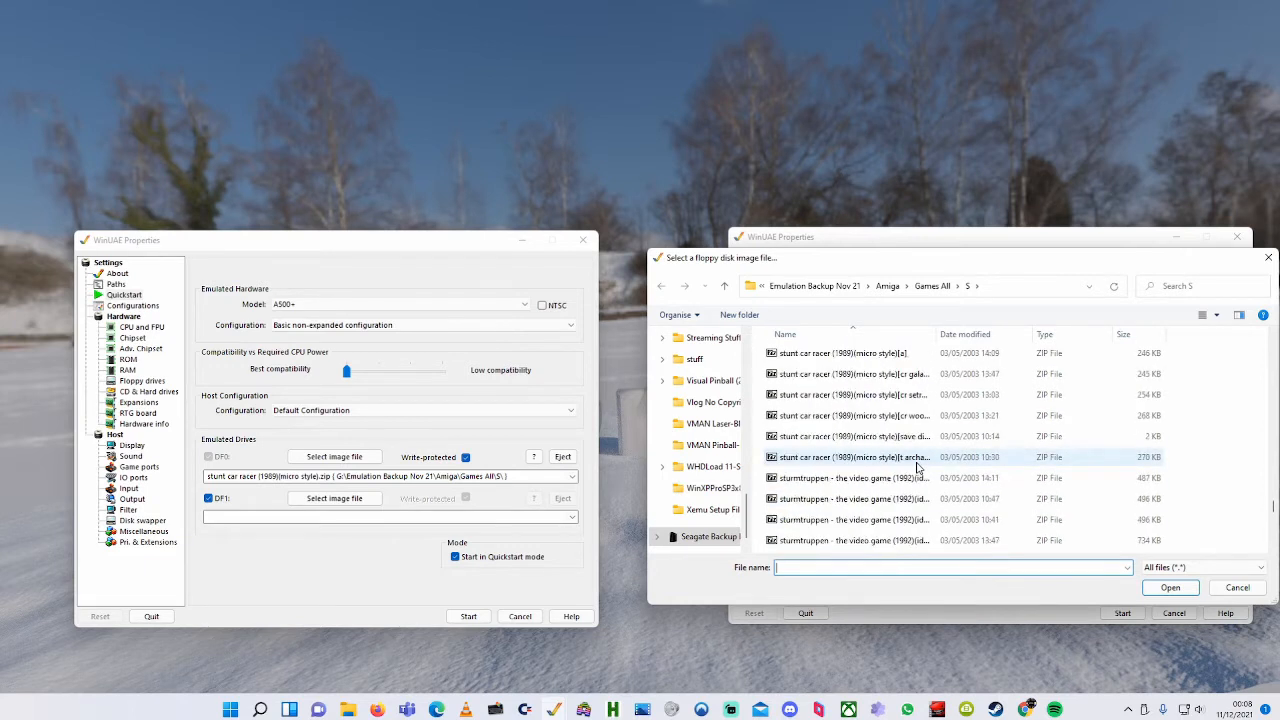
pyautogui.click(844, 394)
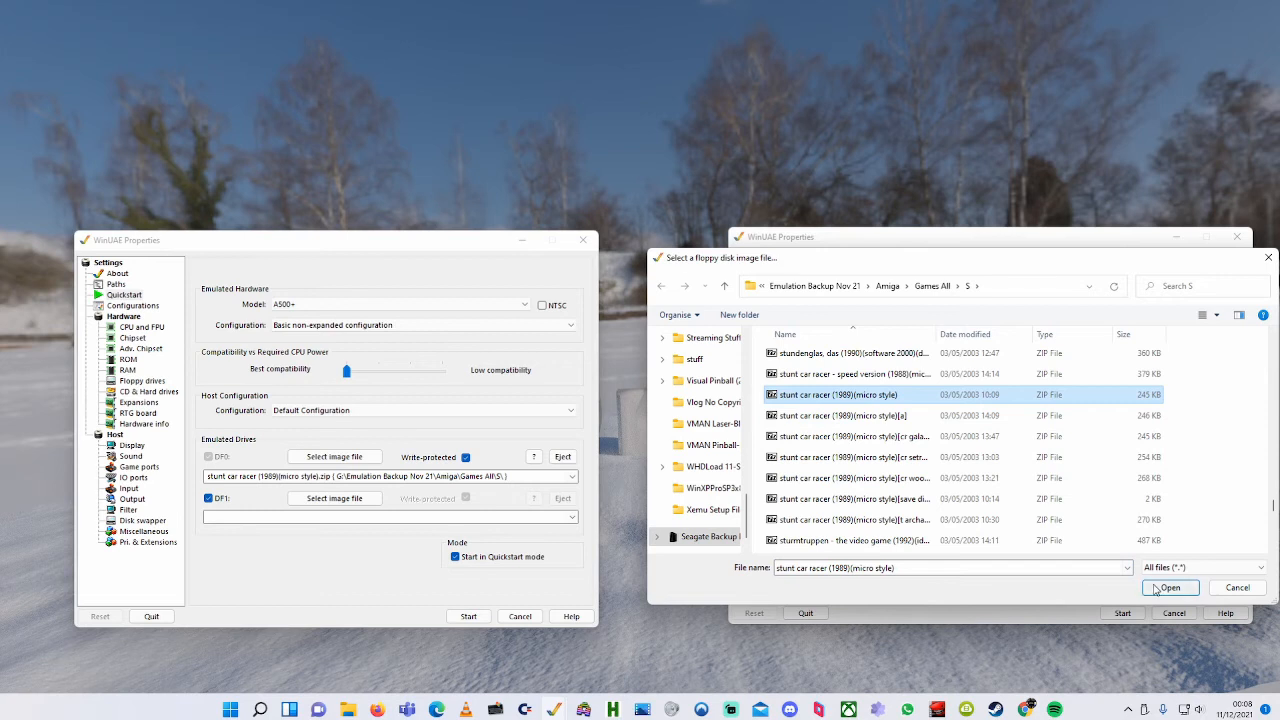
pyautogui.click(1170, 588)
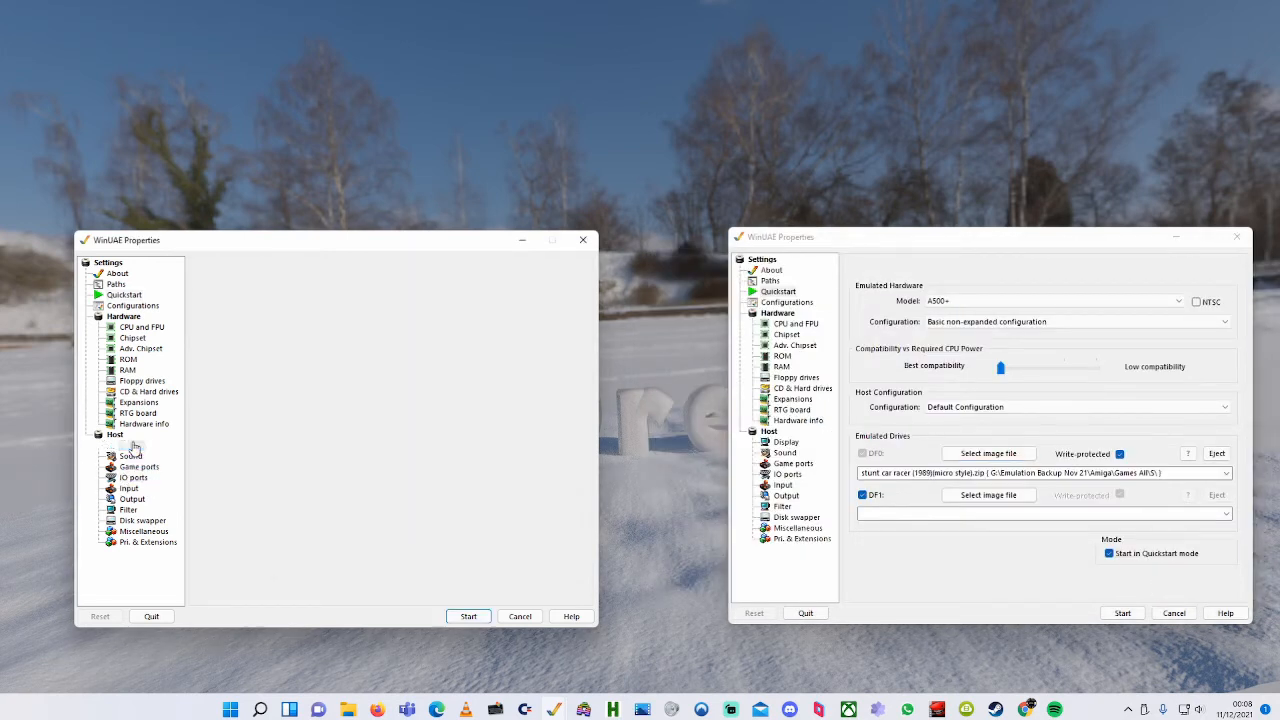
# Set the left instance's Port 2 to Controller (Xbox One For Windows) in Game ports
pyautogui.click(132, 444)
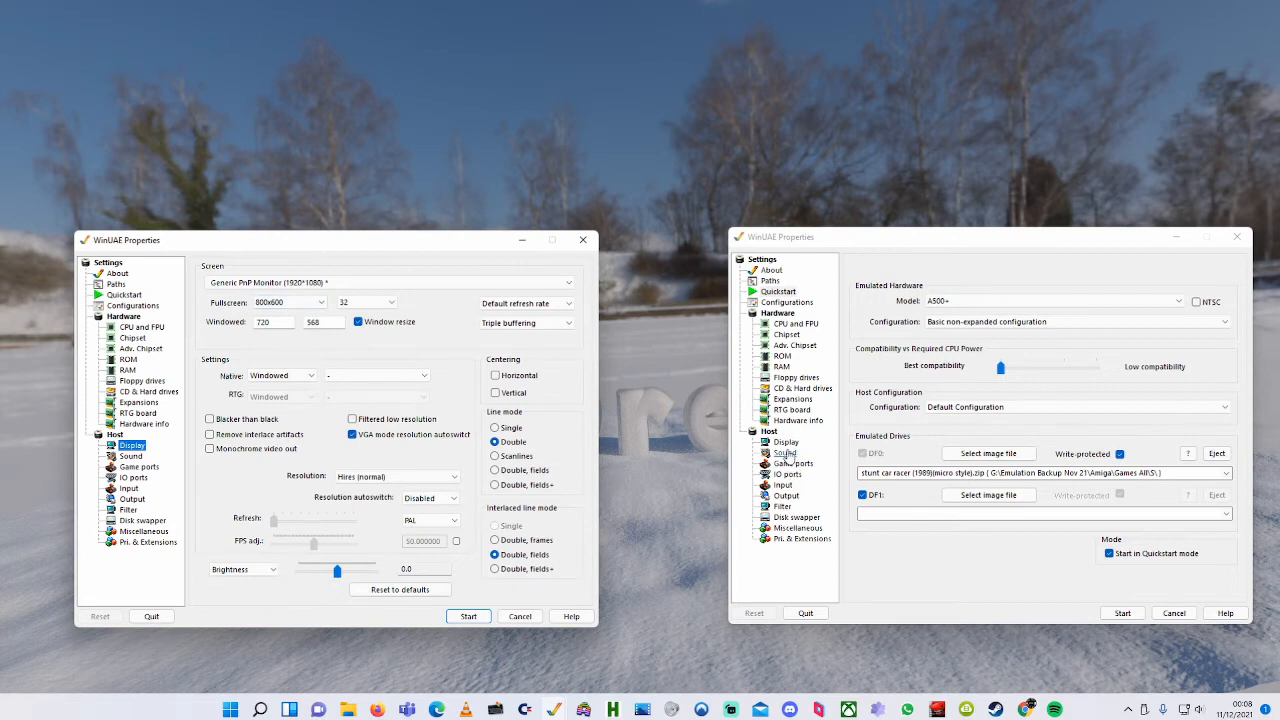
pyautogui.click(792, 464)
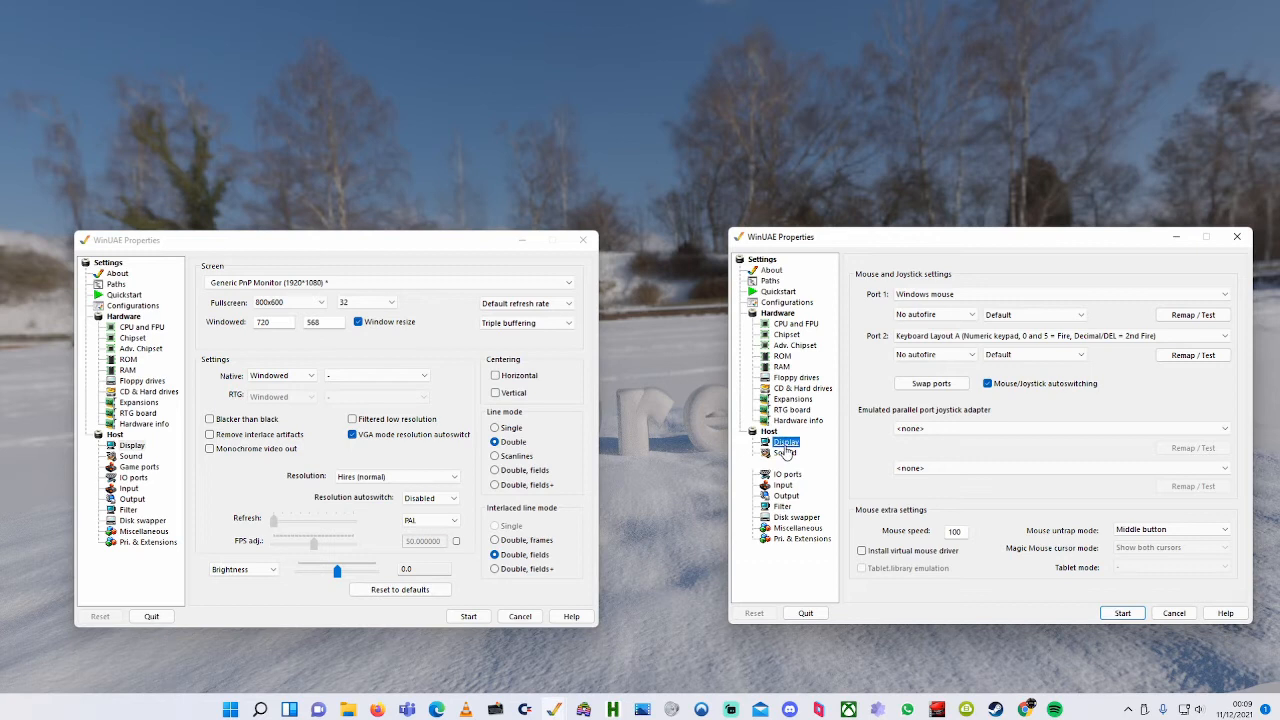
pyautogui.click(784, 442)
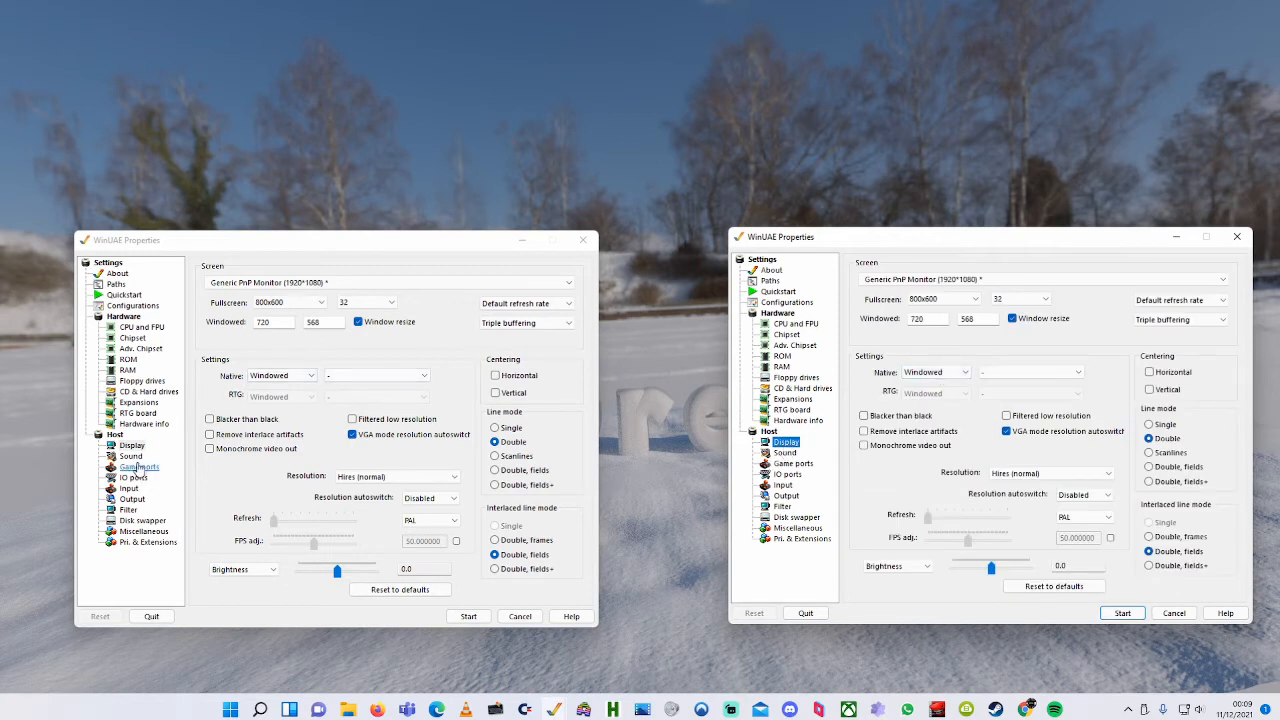
pyautogui.click(140, 466)
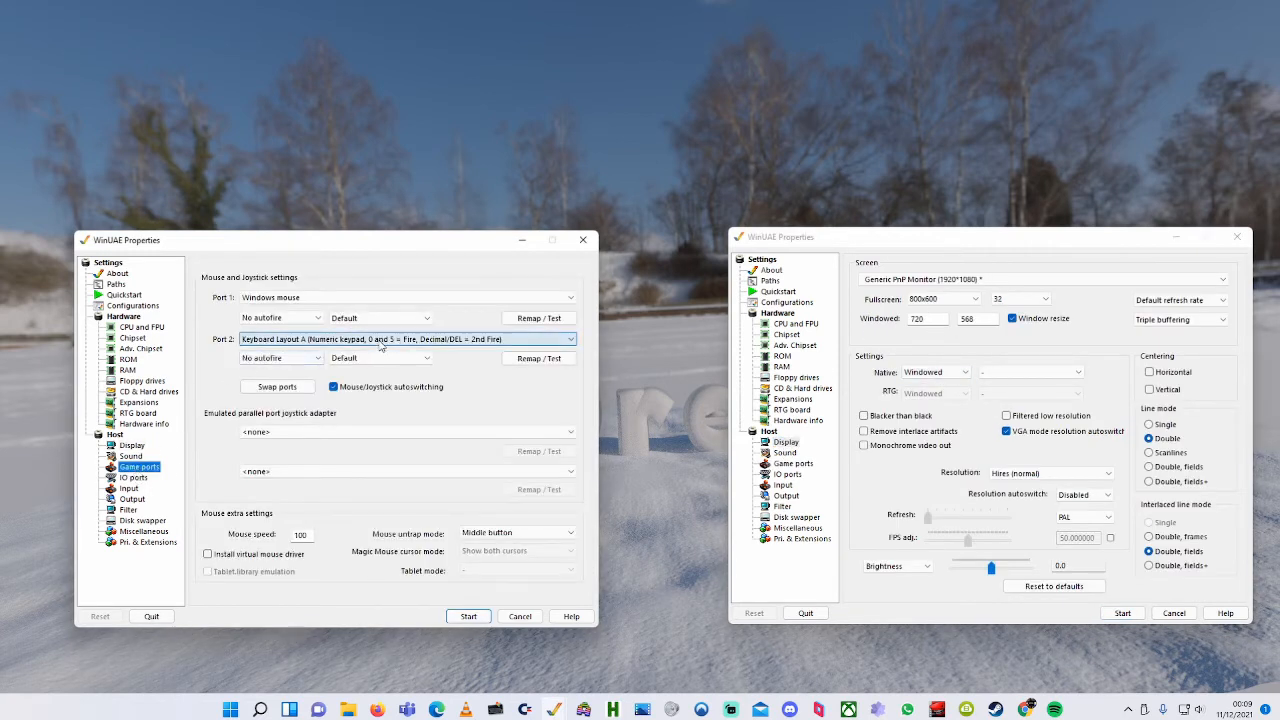
pyautogui.click(404, 340)
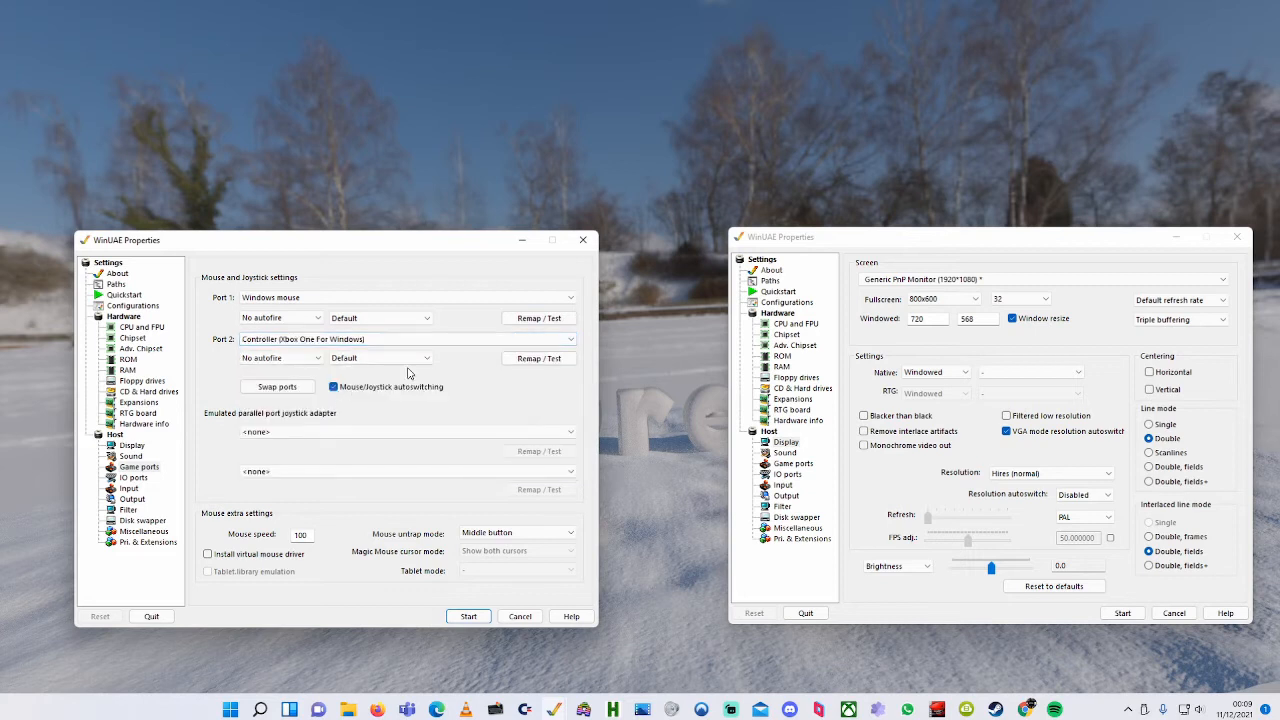
pyautogui.moveTo(836, 338)
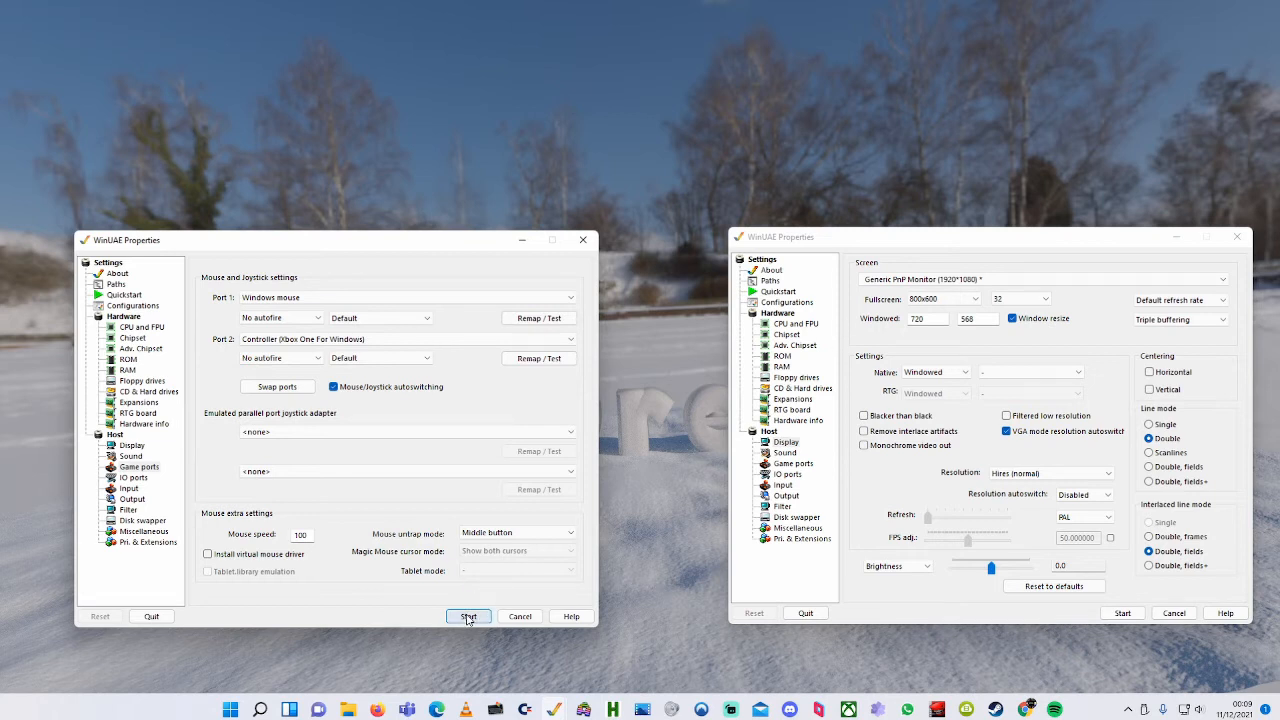
# Start the left emulated Amiga, then the right one, so both run Stunt Car Racer
pyautogui.click(468, 616)
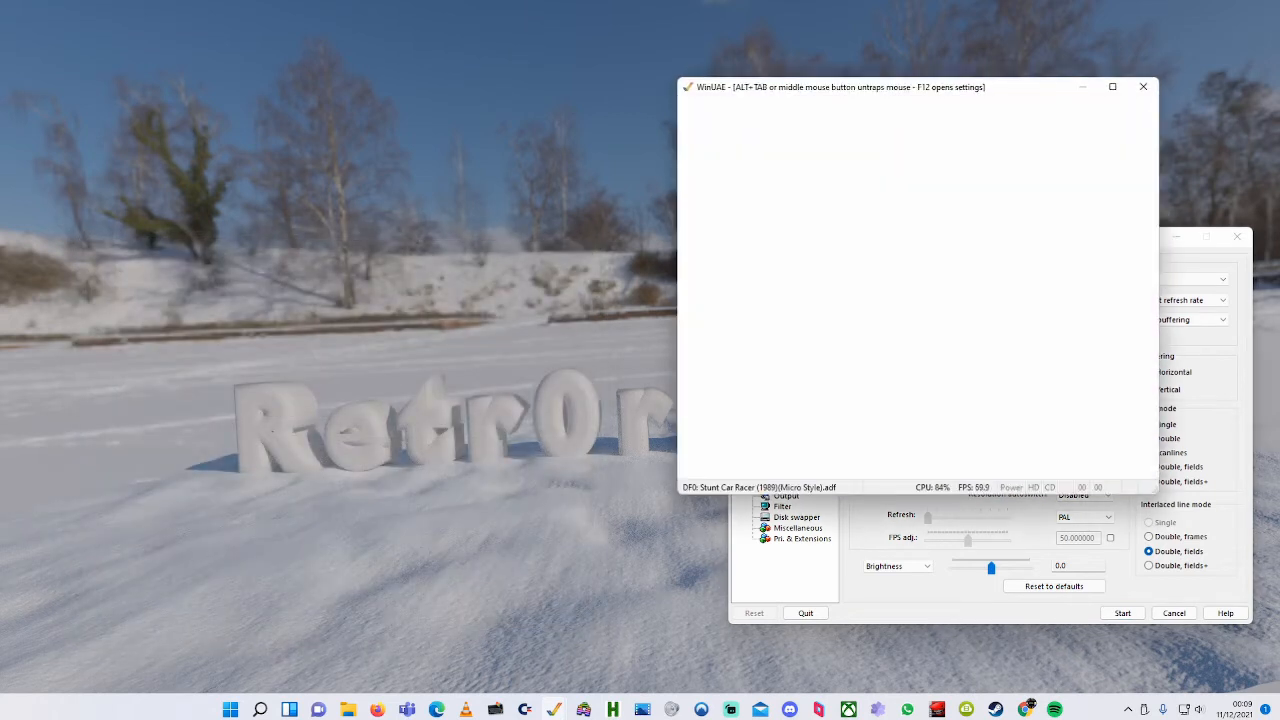
pyautogui.click(1122, 612)
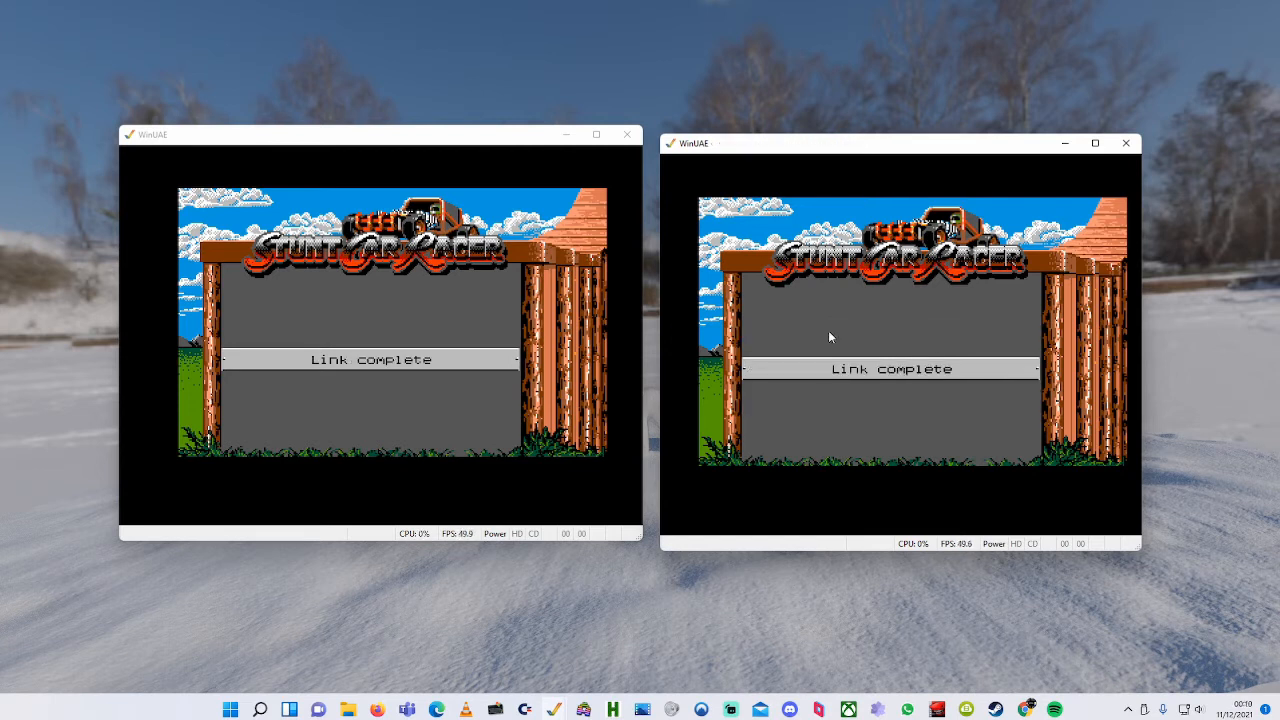
# Focus the left game window and enter the player name 'Retro' at the NAME? prompt
pyautogui.click(370, 330)
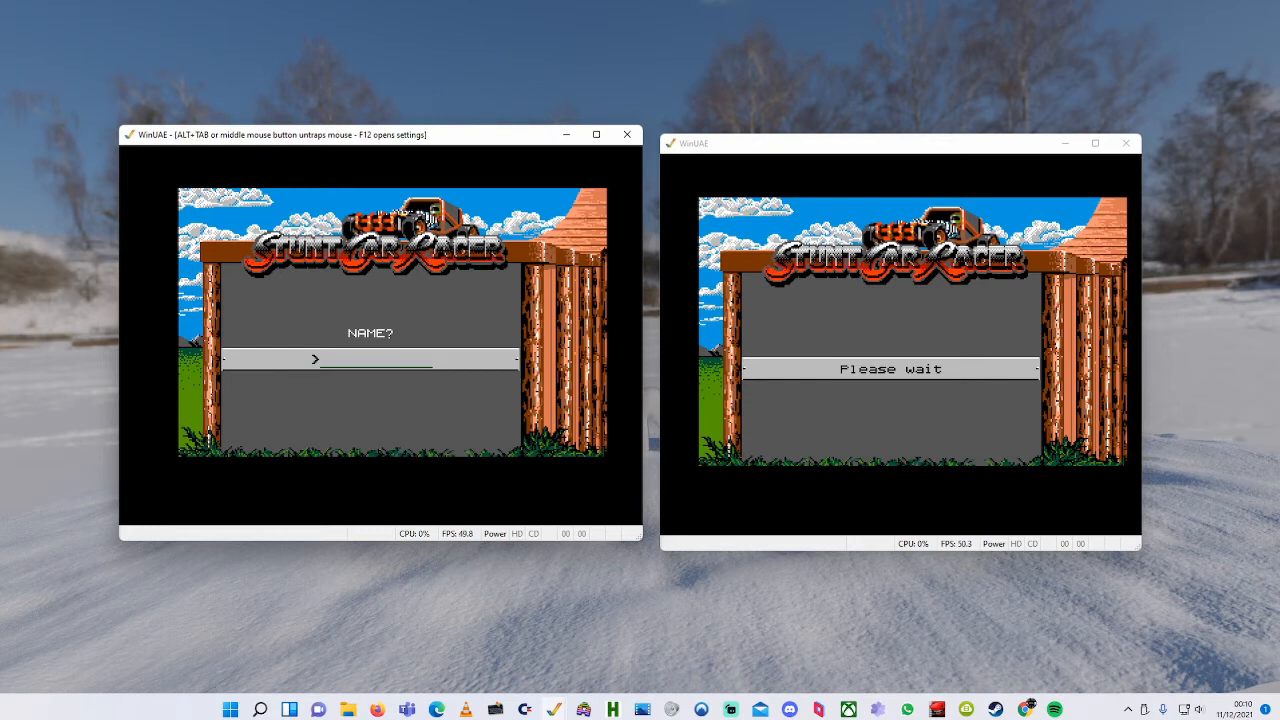
pyautogui.write('RetrO')
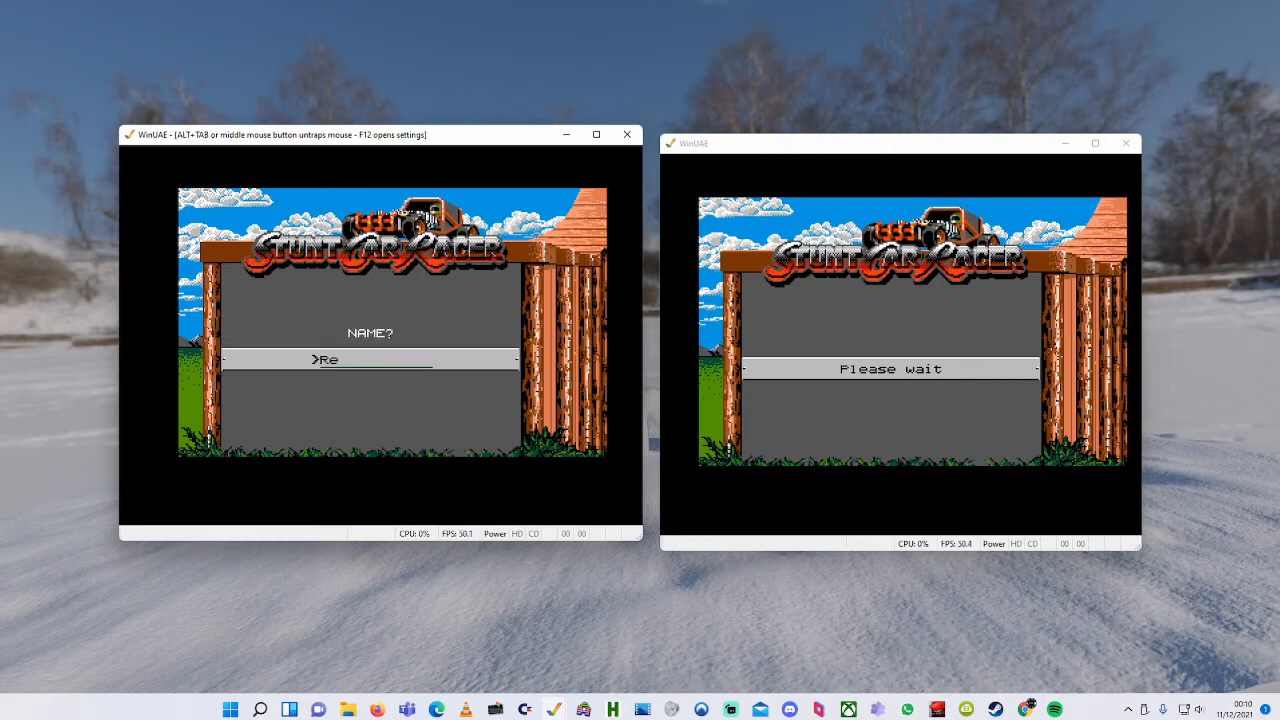
pyautogui.write('tro')
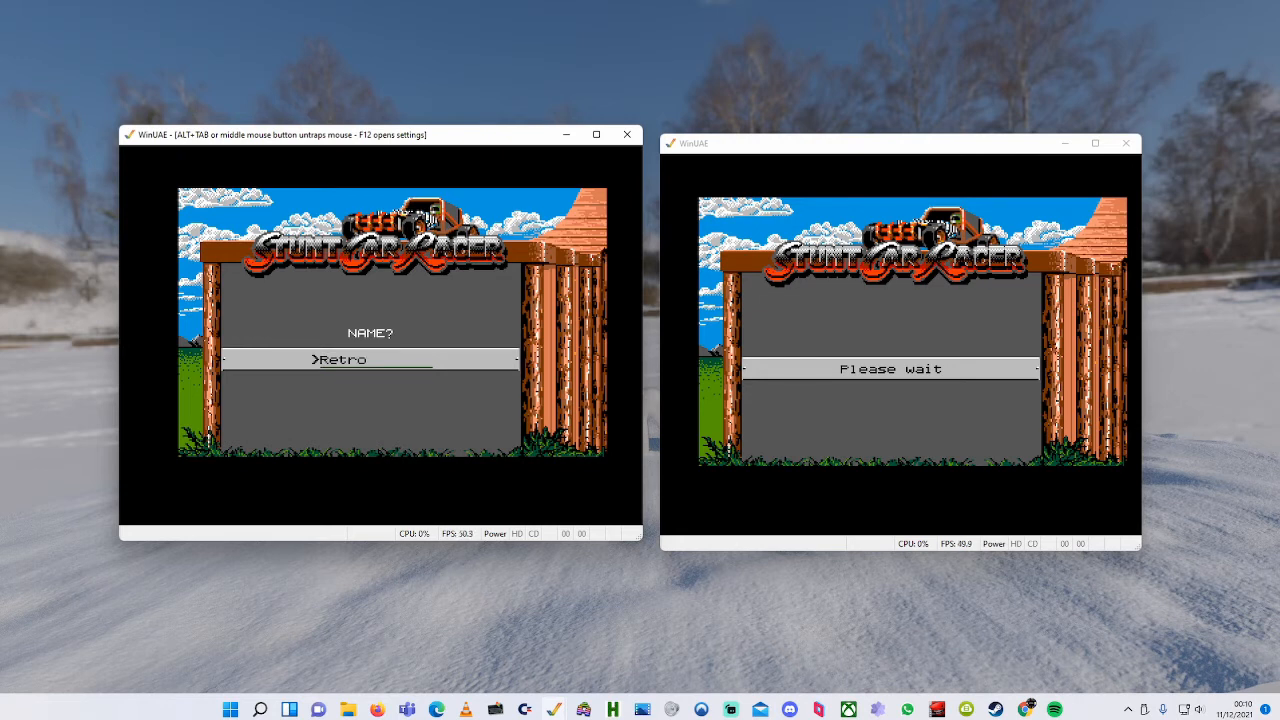